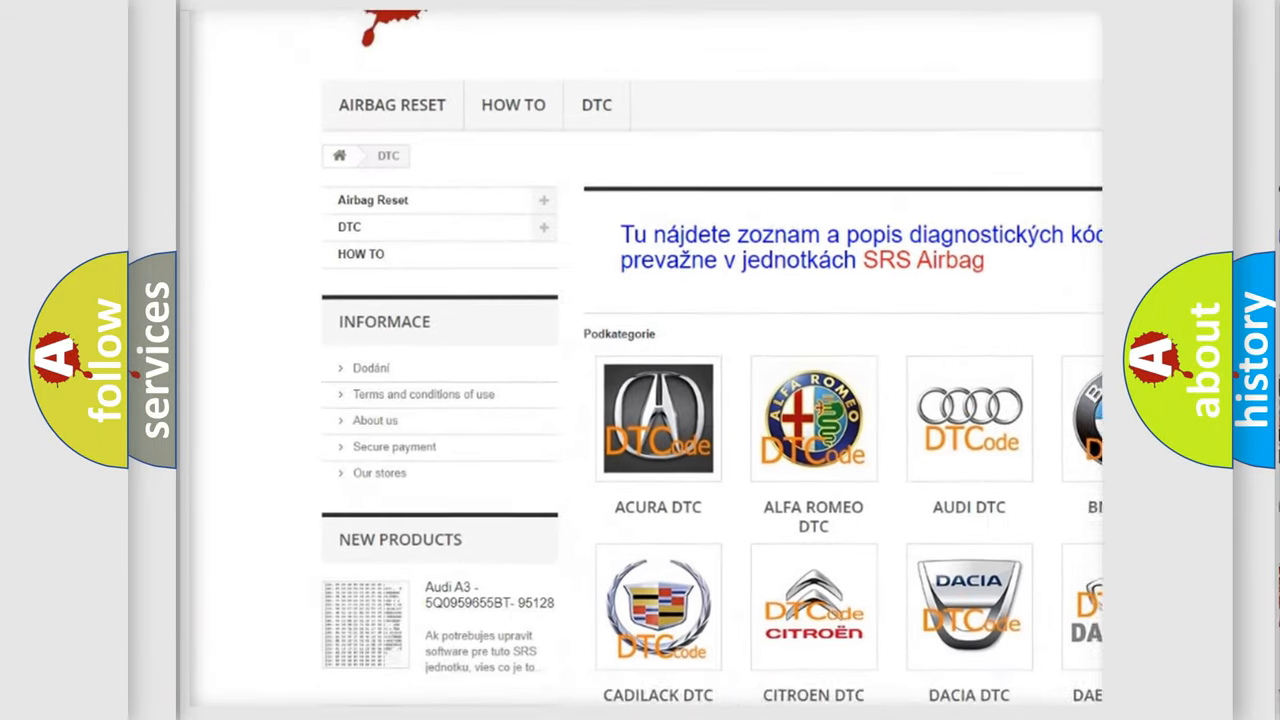
scroll("down", 3)
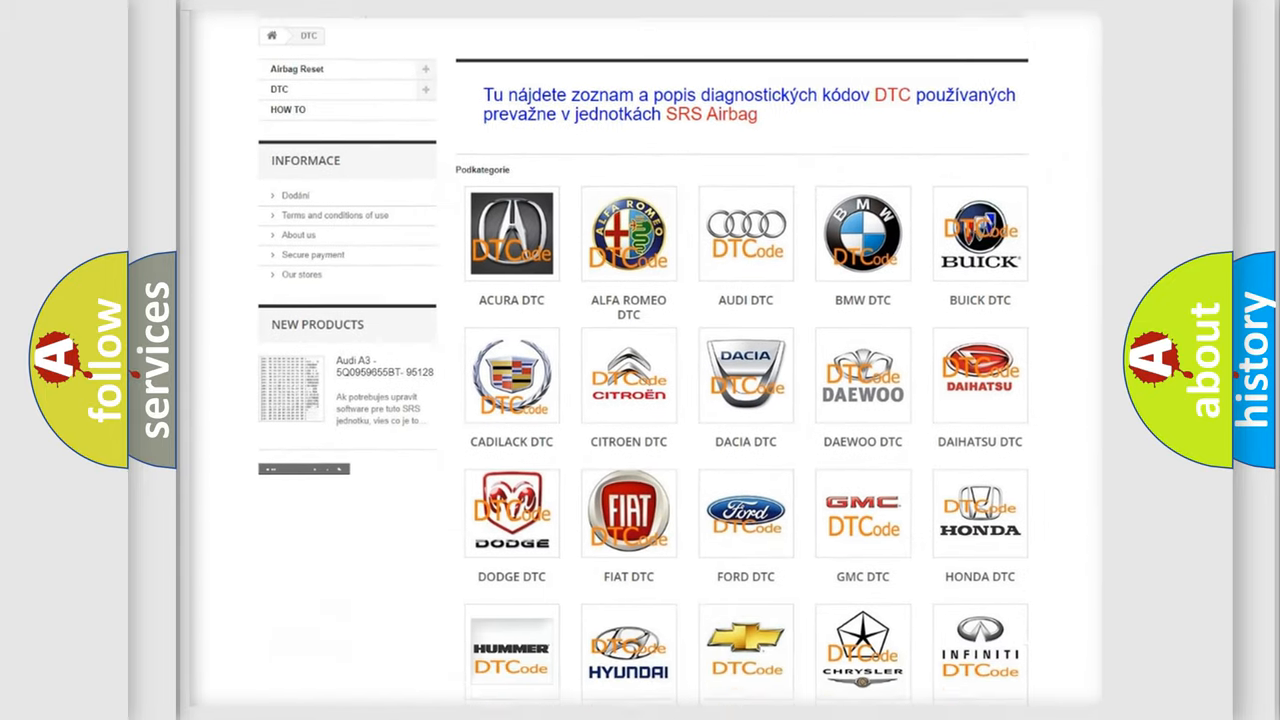
scroll("down", 3)
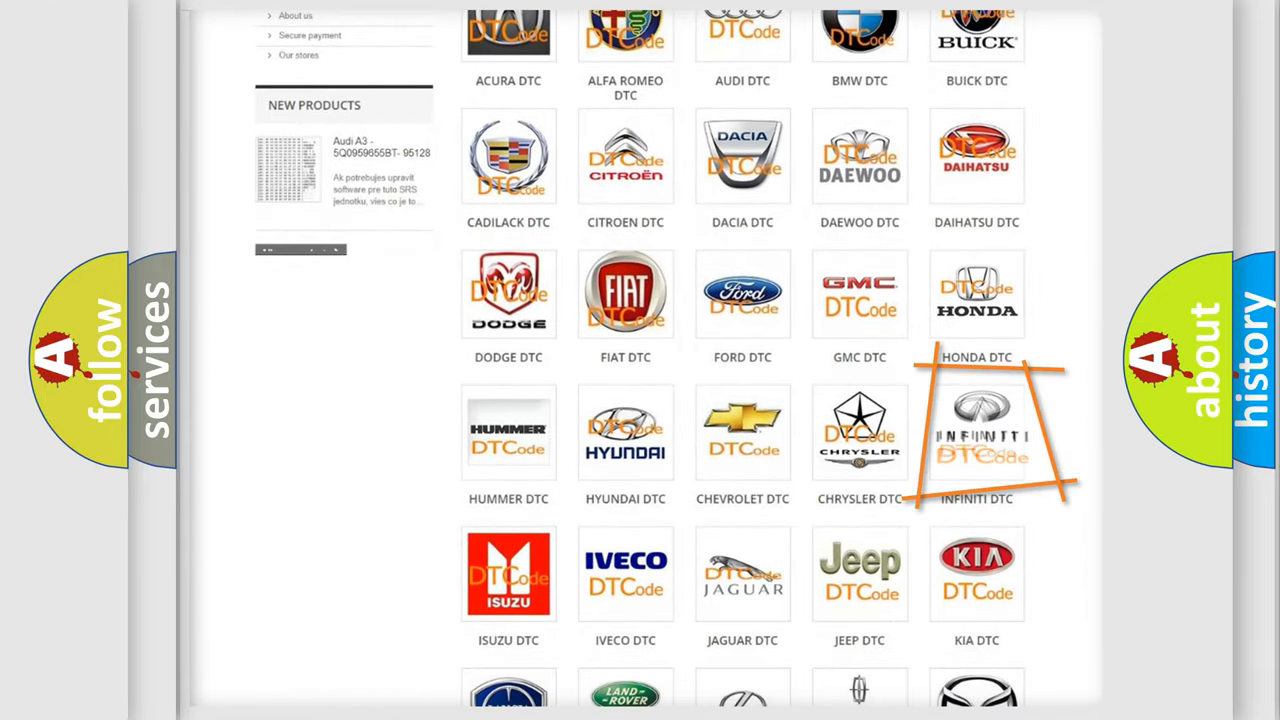